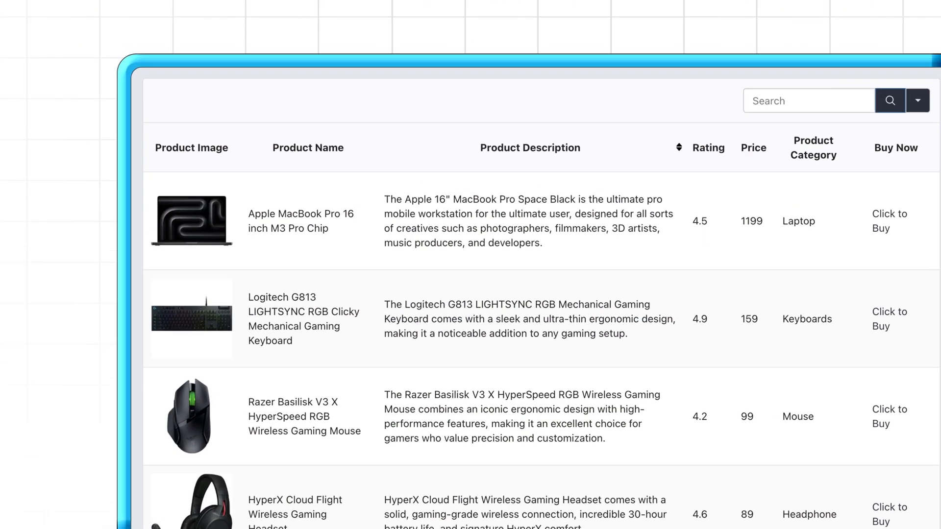
# - Save Product Name as single-line text and Product Description as the Text Area data type
pyautogui.scroll(-3)
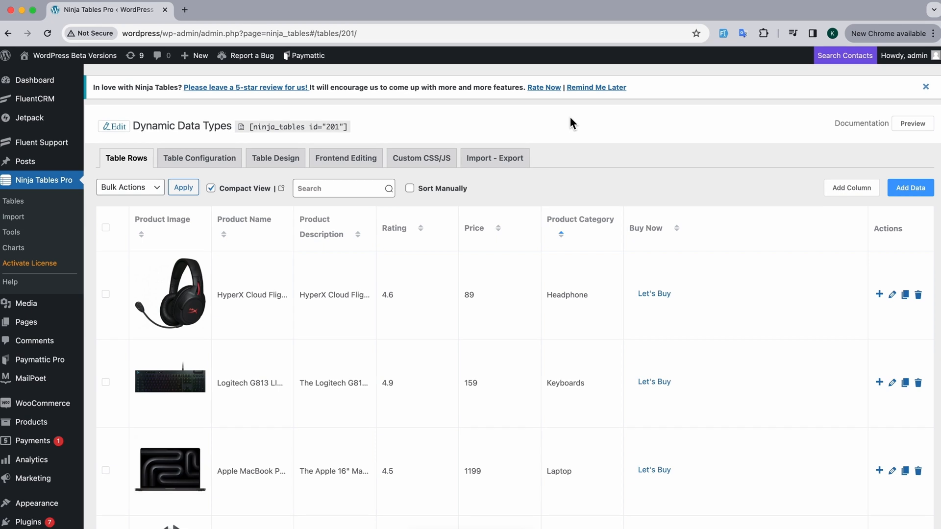
pyautogui.moveTo(275, 242)
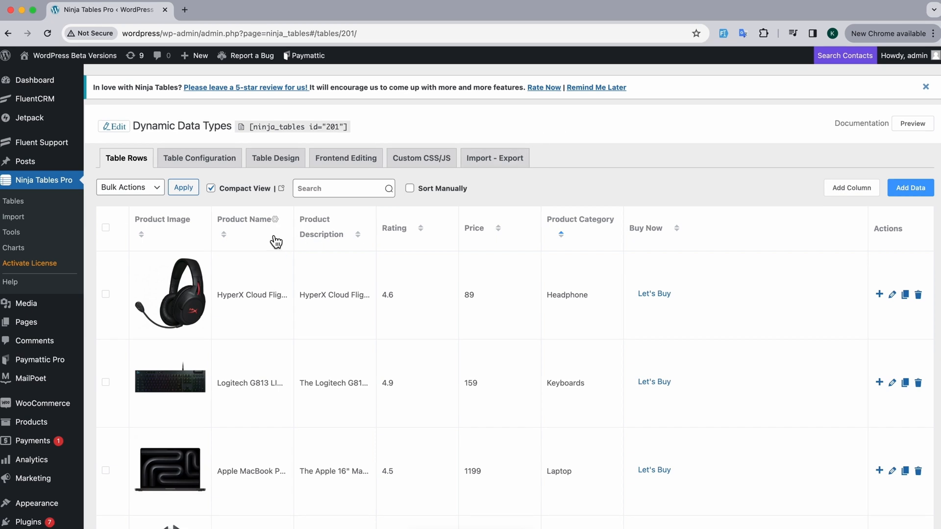
pyautogui.moveTo(278, 231)
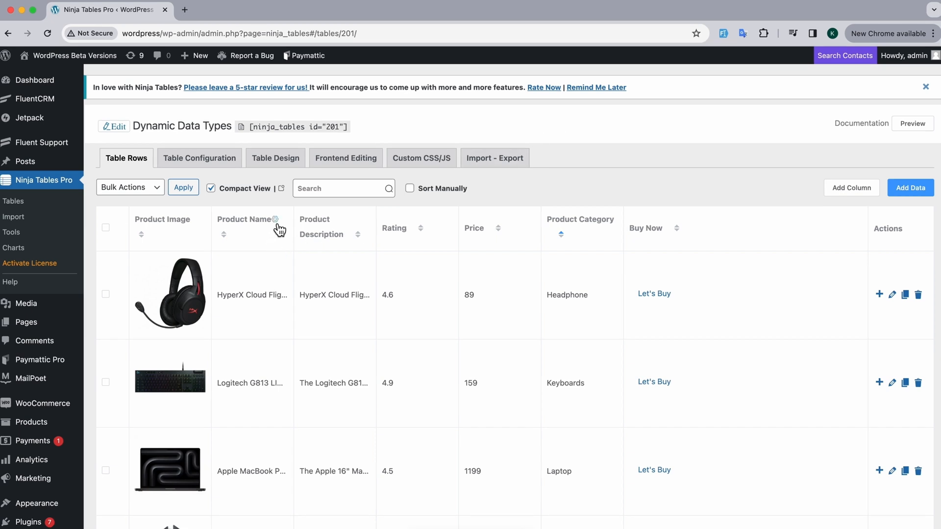
pyautogui.click(275, 219)
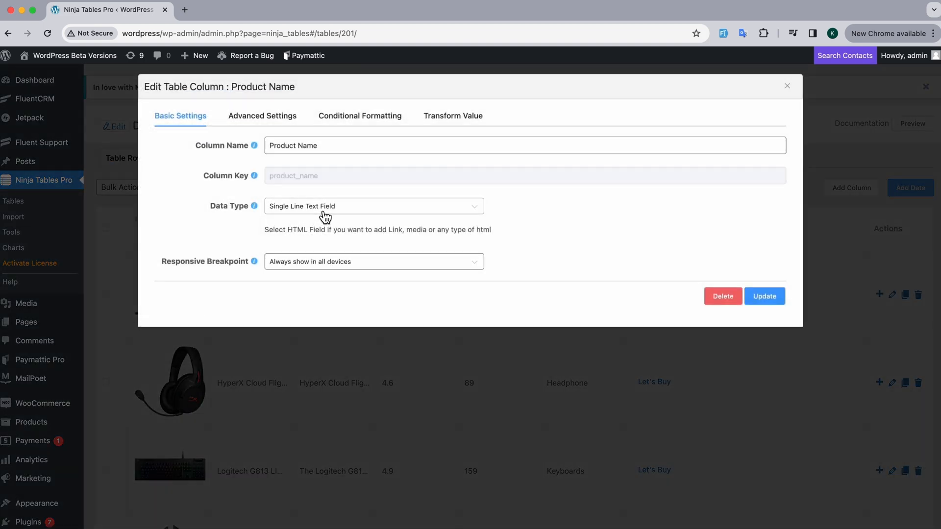
pyautogui.click(763, 296)
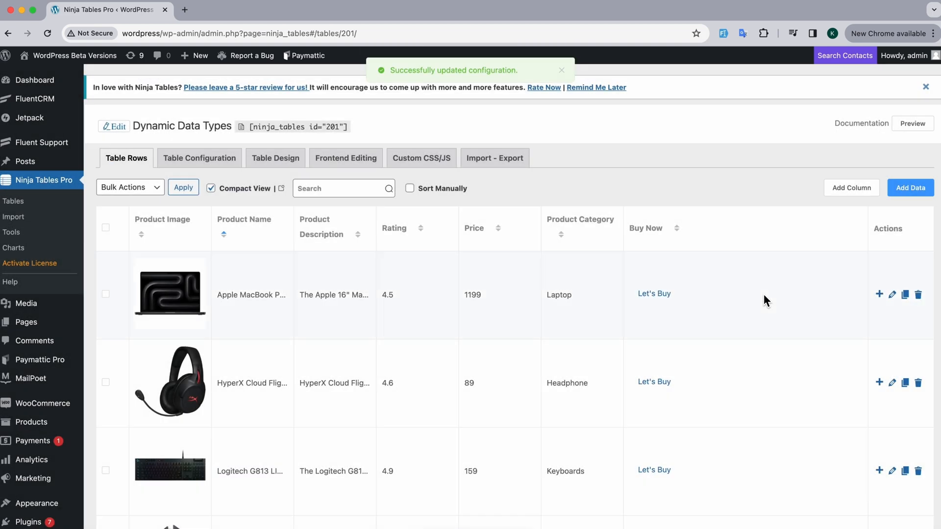
pyautogui.click(891, 294)
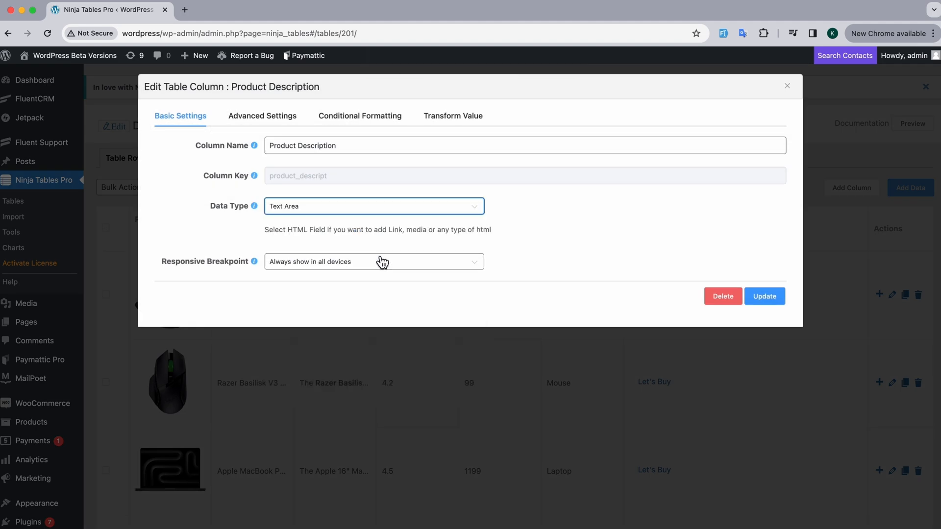
pyautogui.click(764, 296)
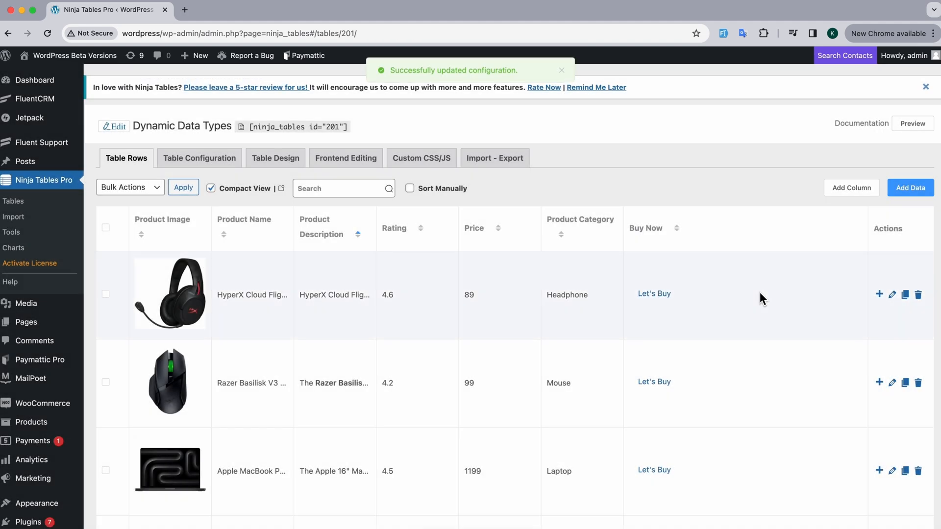
pyautogui.moveTo(891, 295)
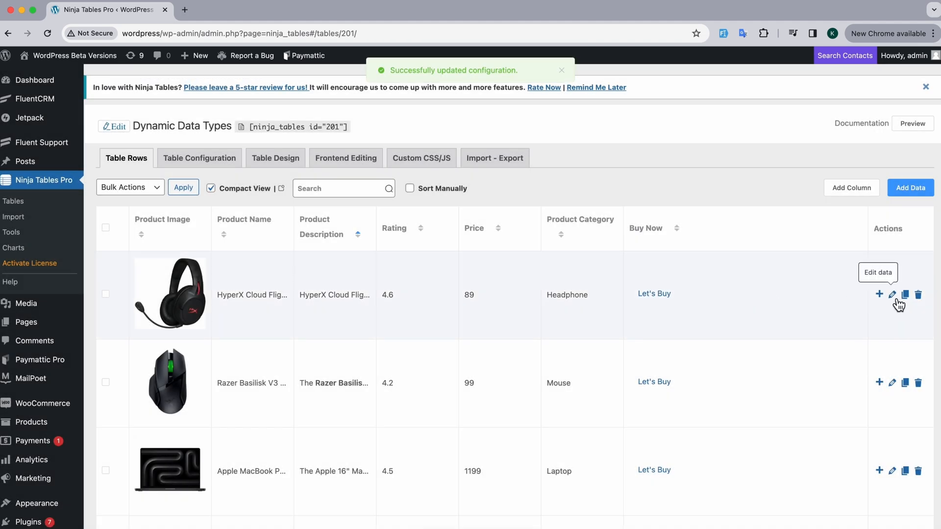
# - Re-save the HyperX row, then save the Logitech row with 'noticeable' italicised
pyautogui.click(892, 294)
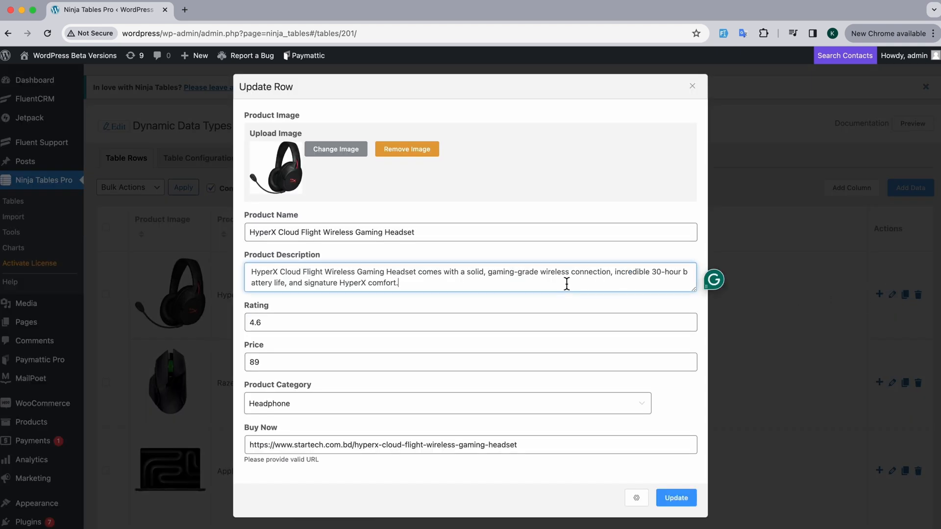
pyautogui.moveTo(660, 292)
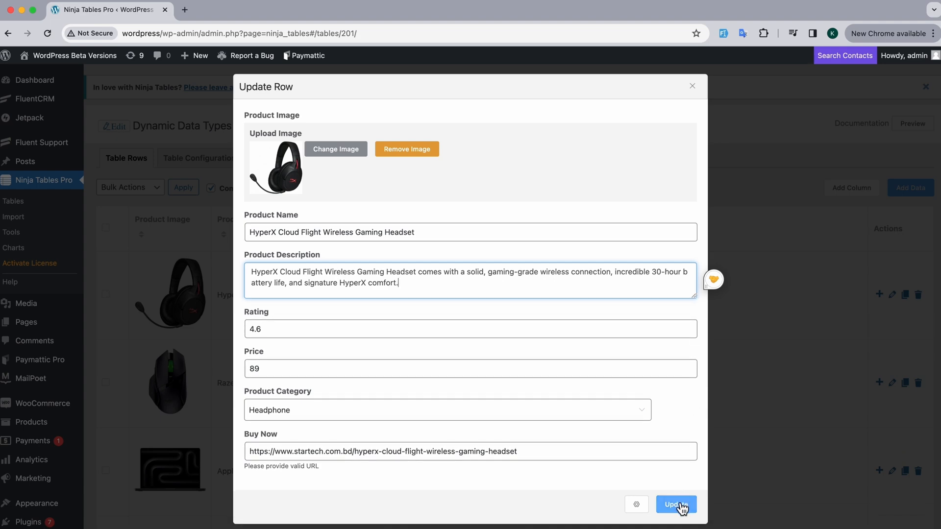
pyautogui.click(674, 504)
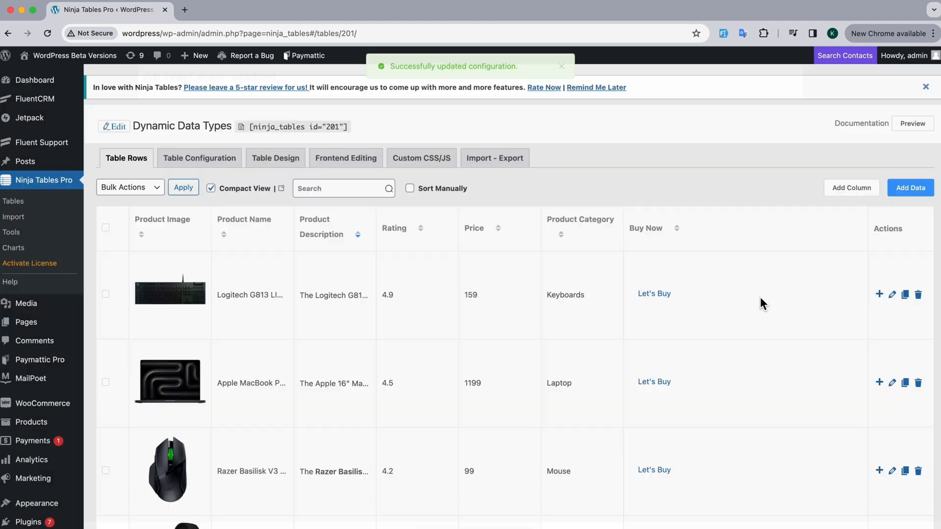
pyautogui.click(891, 294)
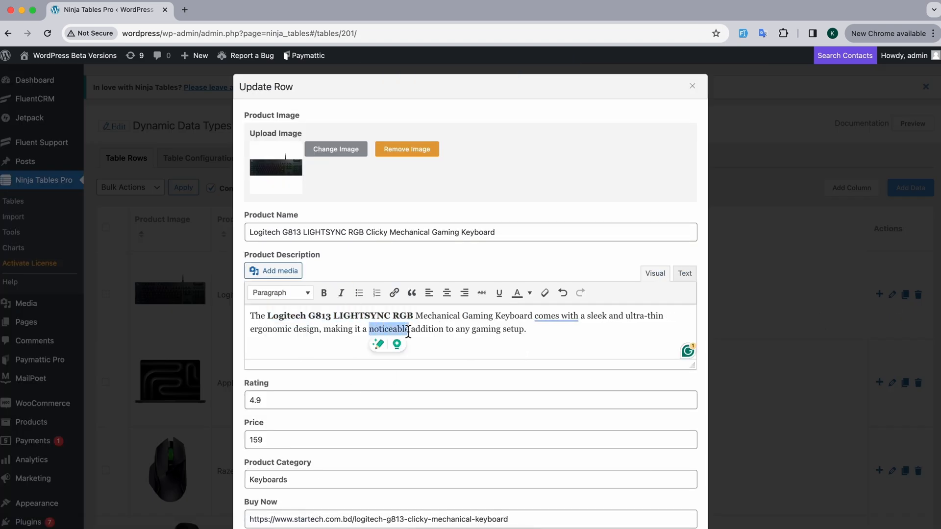
pyautogui.scroll(-3)
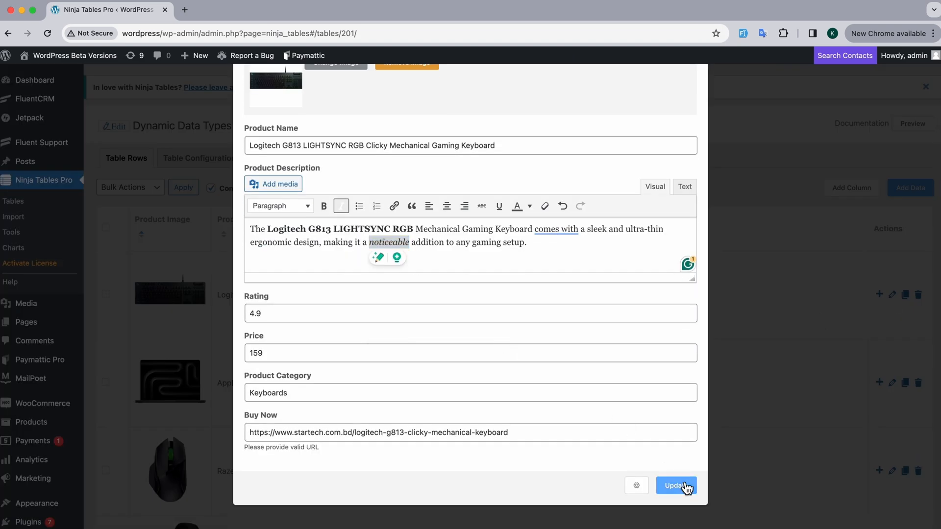
pyautogui.click(675, 485)
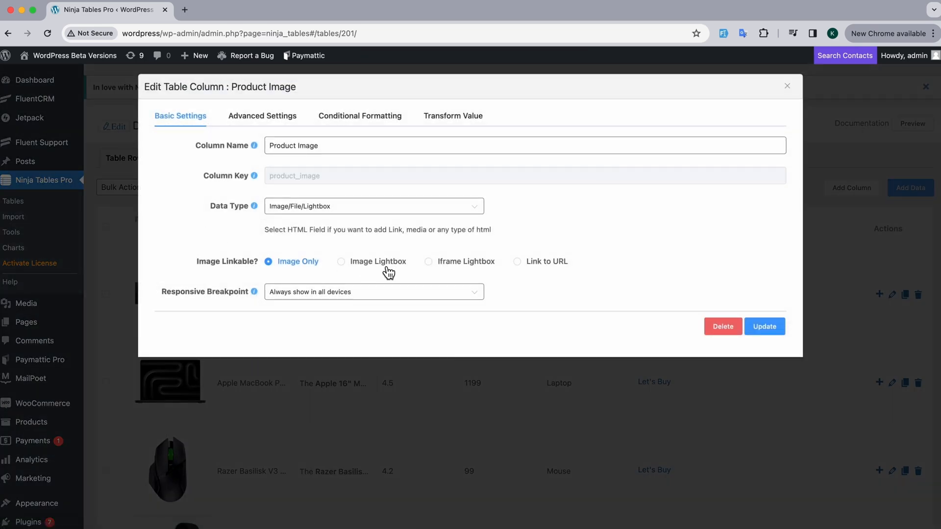
# - Save the Product Image column with Image Lightbox linking and bring up the MacBook row for editing
pyautogui.click(763, 326)
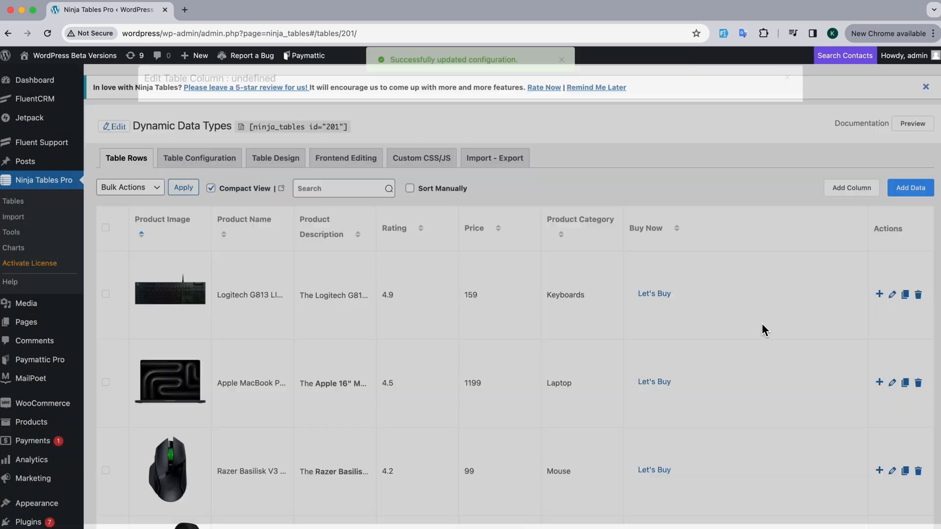
pyautogui.click(912, 124)
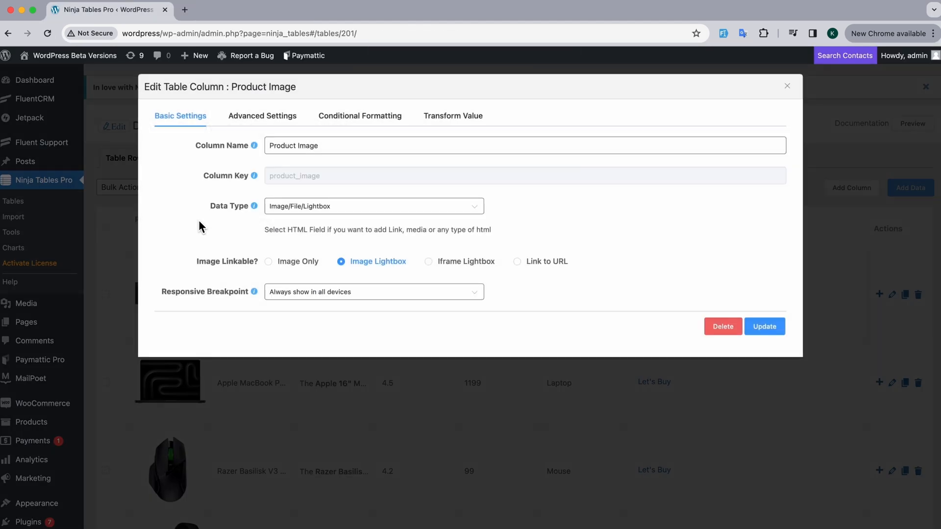
pyautogui.click(763, 326)
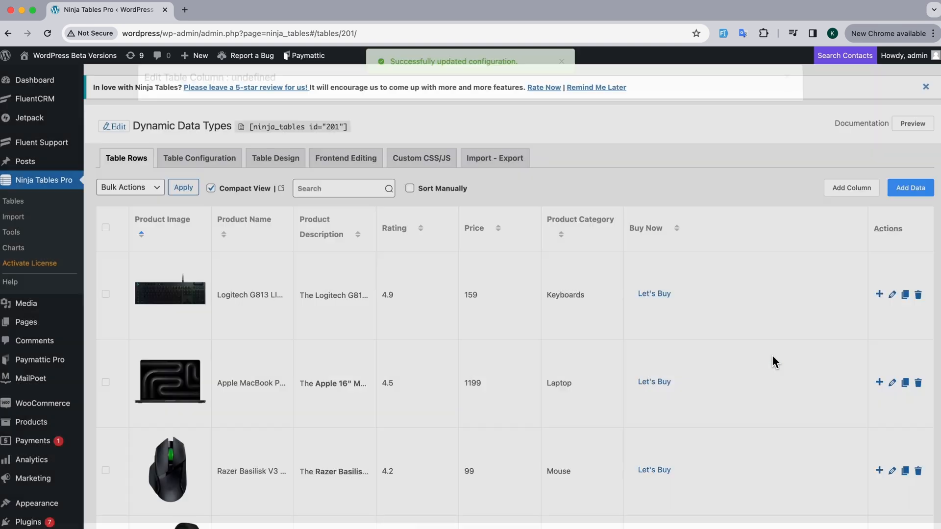
pyautogui.click(891, 382)
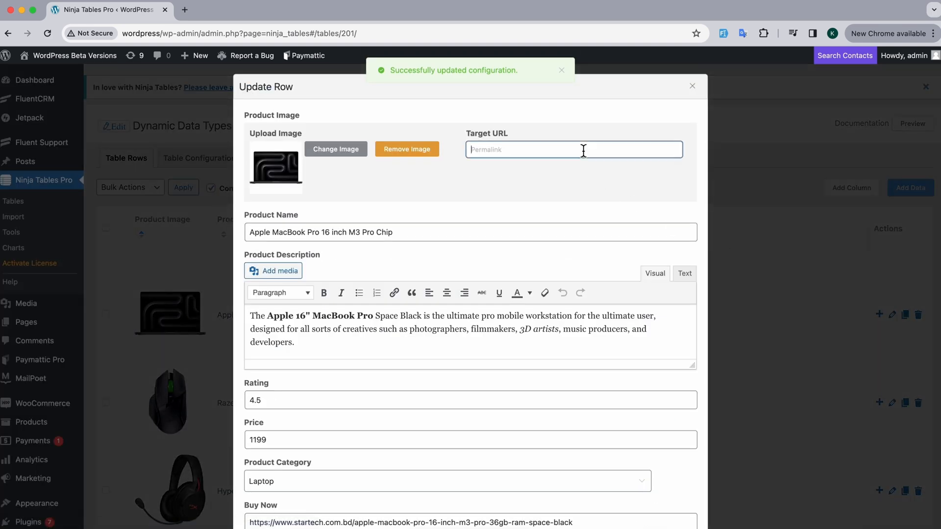
pyautogui.scroll(-3)
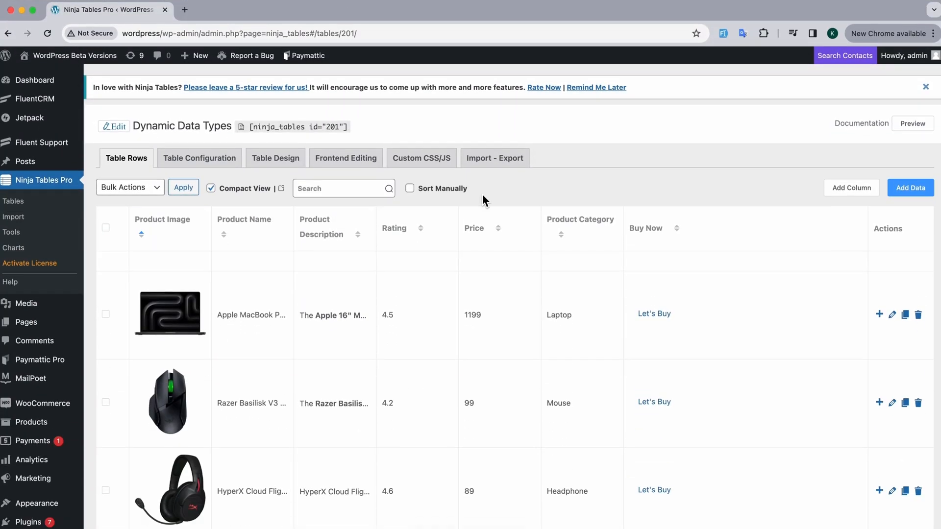
pyautogui.moveTo(422, 248)
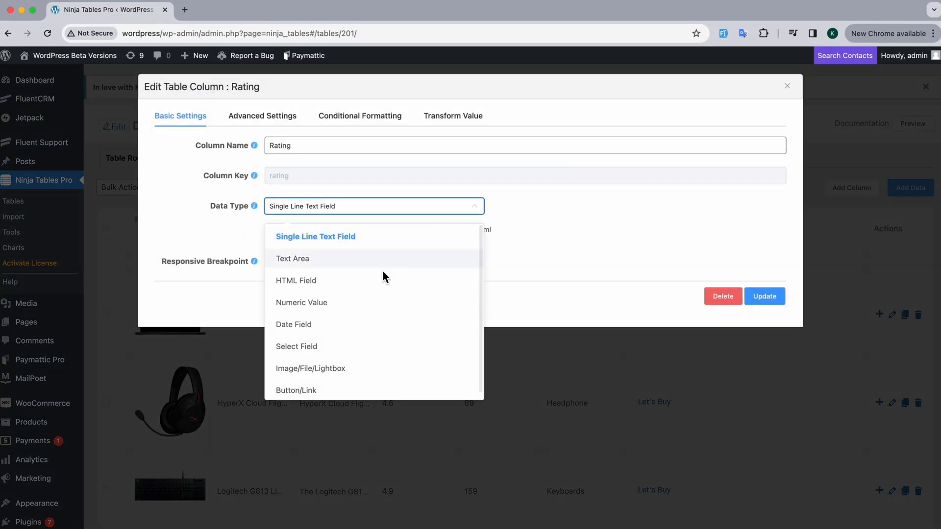
# - Save Rating and Price as Numeric Value columns and preview the table sorted by rating
pyautogui.click(302, 303)
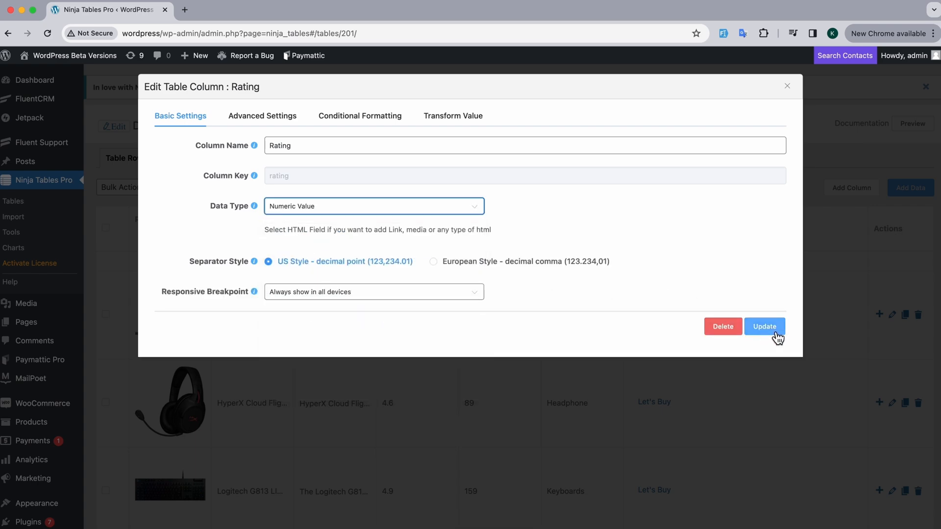
pyautogui.click(764, 327)
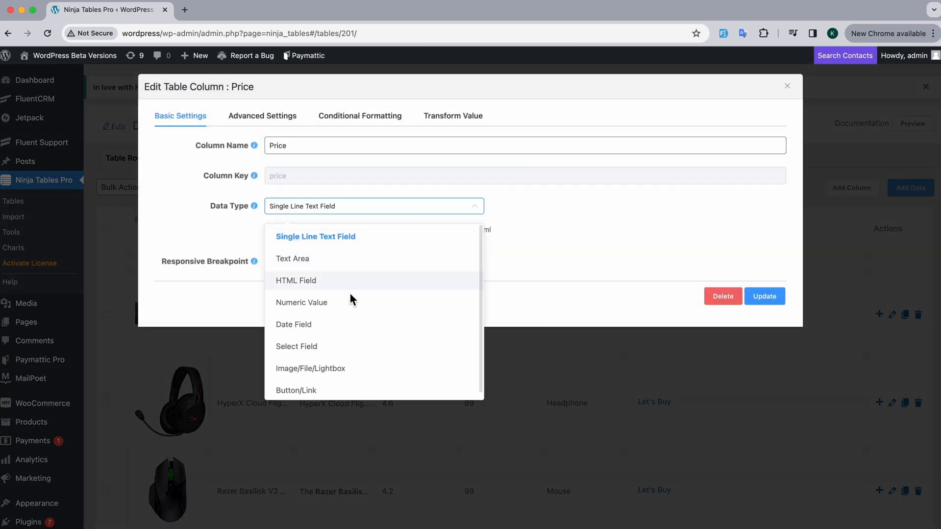
pyautogui.click(302, 303)
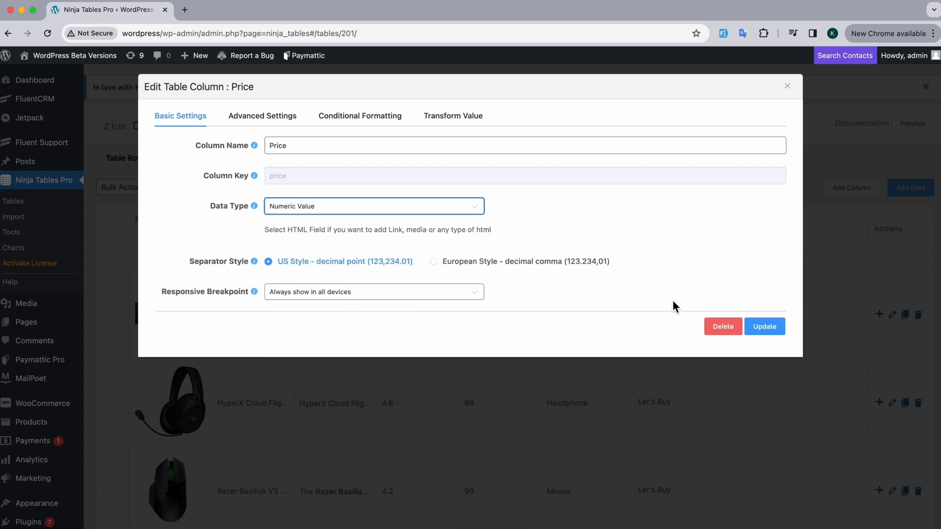
pyautogui.click(764, 326)
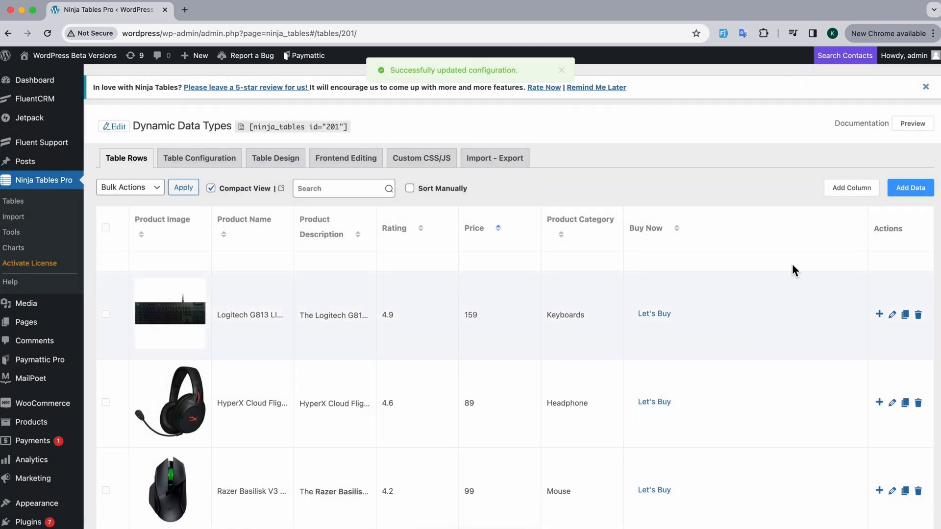
pyautogui.click(911, 123)
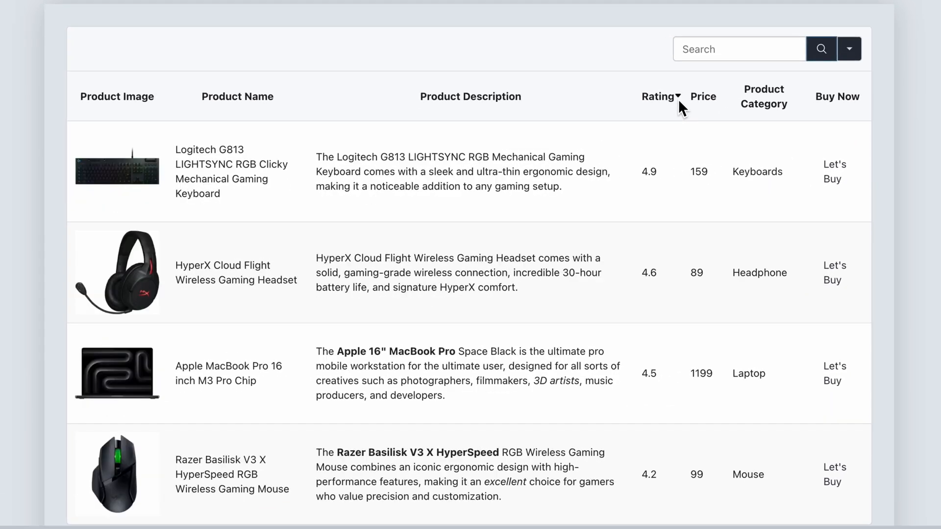
pyautogui.write('4')
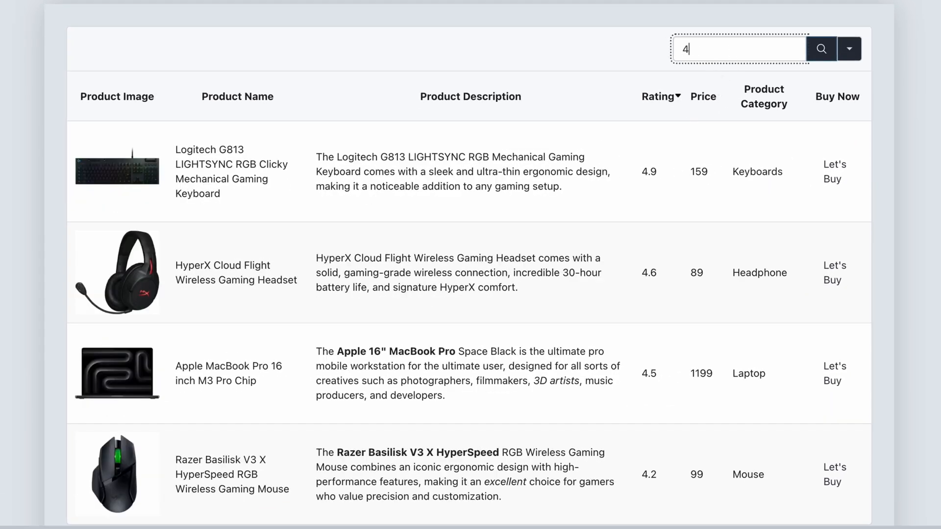
pyautogui.write('.5')
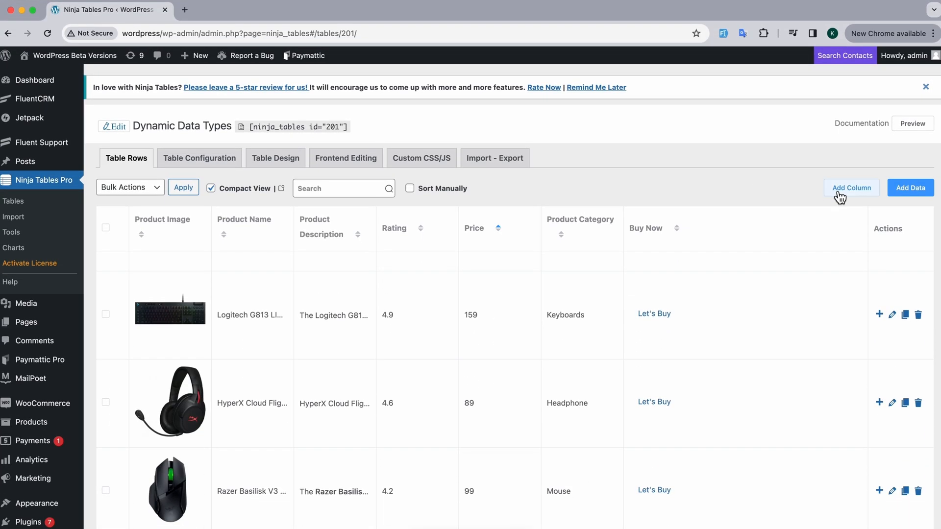
# - Name the new column 'Product Release Date' and make it a Date Field
pyautogui.click(851, 188)
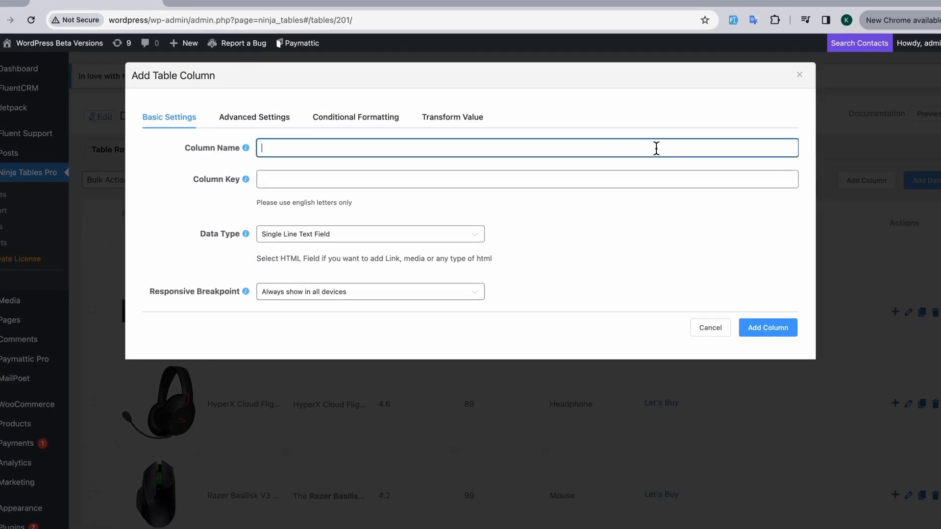
pyautogui.write('Pro')
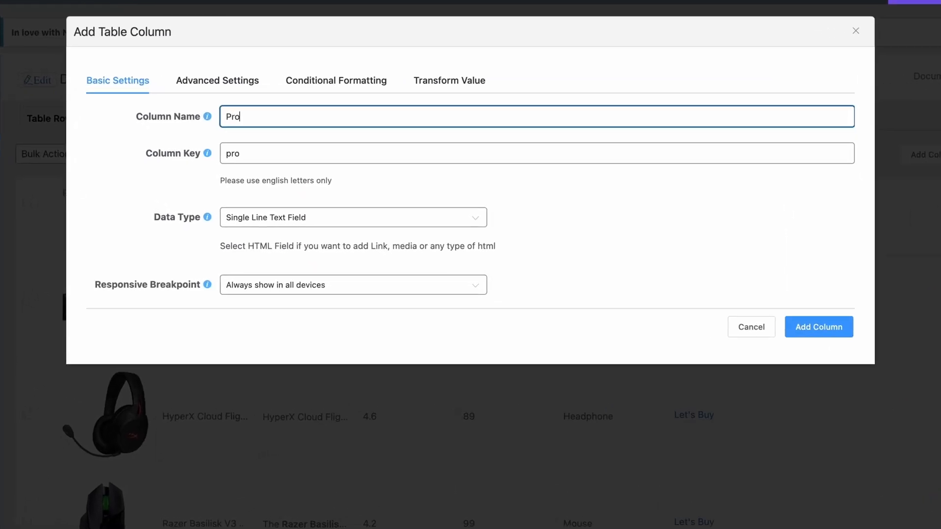
pyautogui.write('duct R')
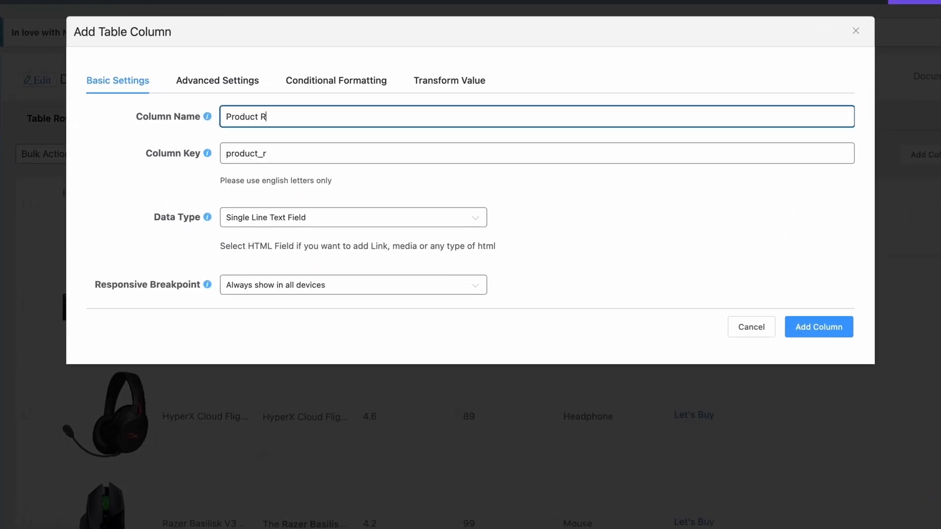
pyautogui.write('elease')
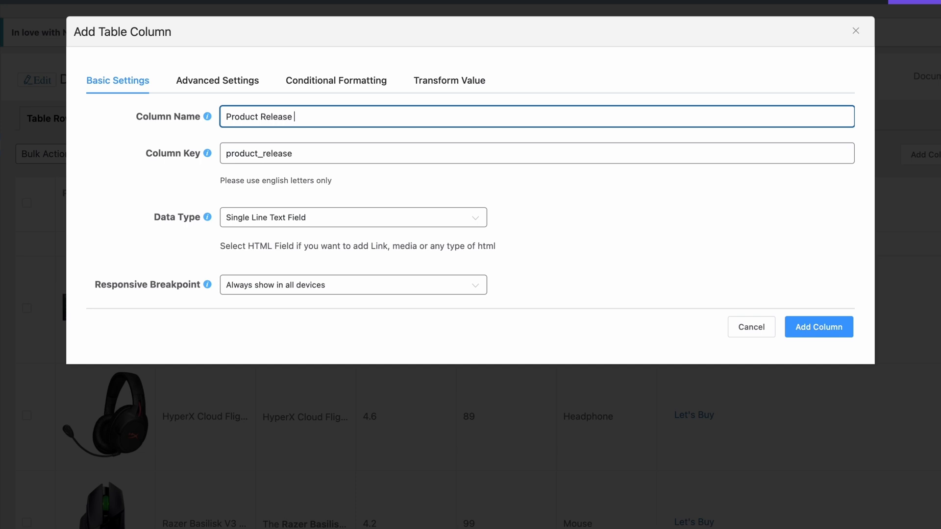
pyautogui.write('Date')
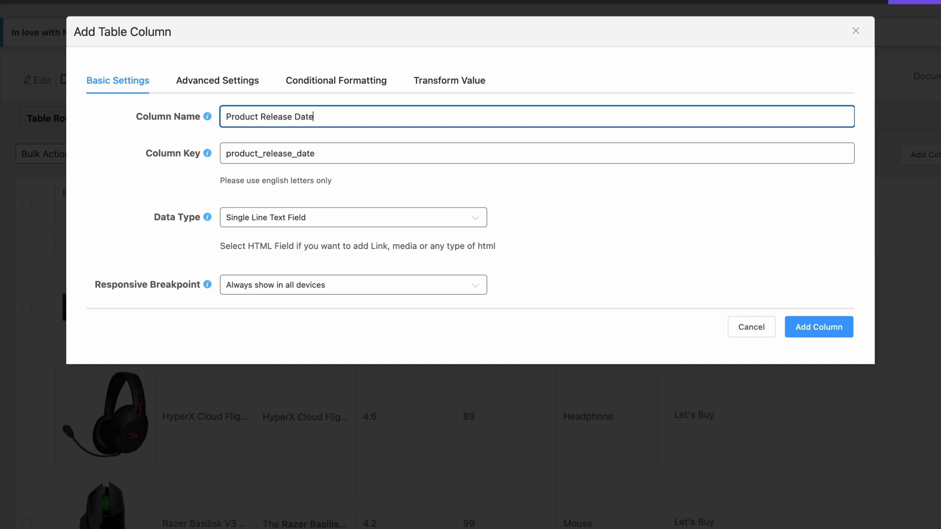
pyautogui.click(352, 218)
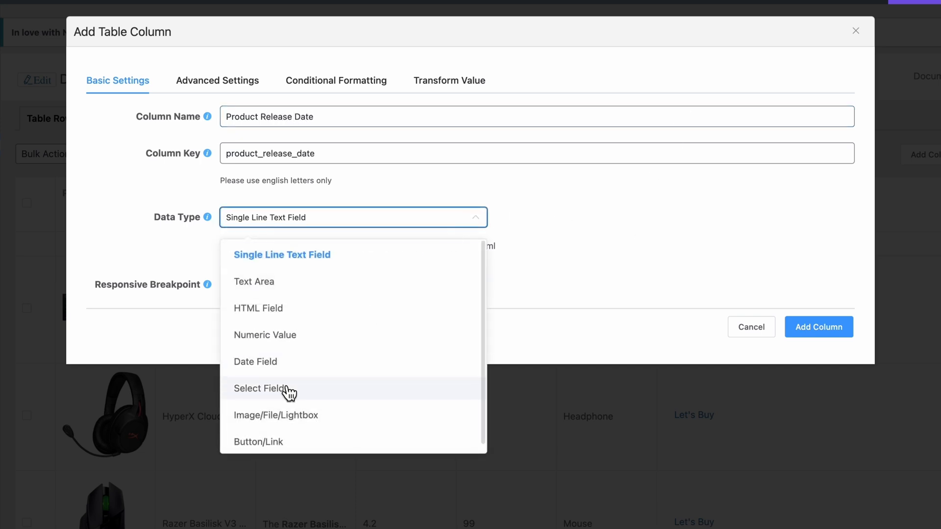
pyautogui.click(255, 361)
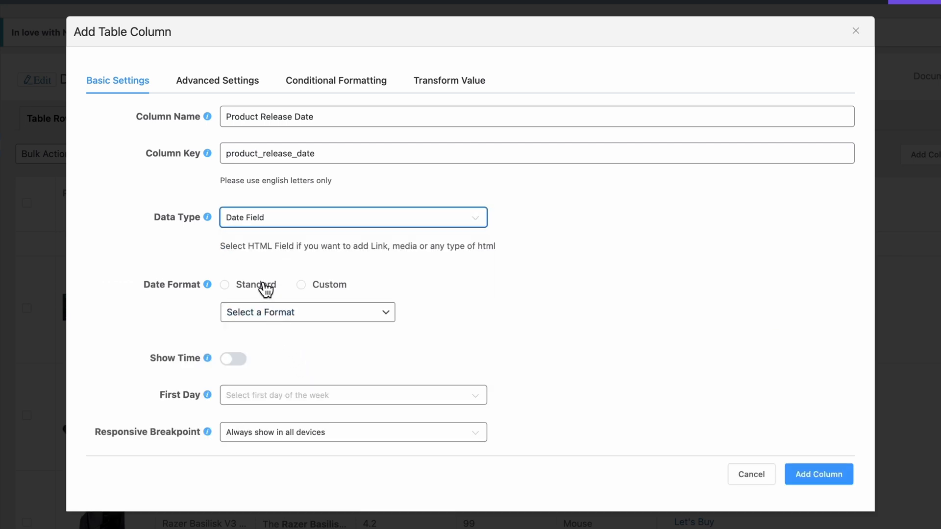
# - Use the Standard M/D/YYYY format with Show Time enabled and a chosen first day of week
pyautogui.click(224, 284)
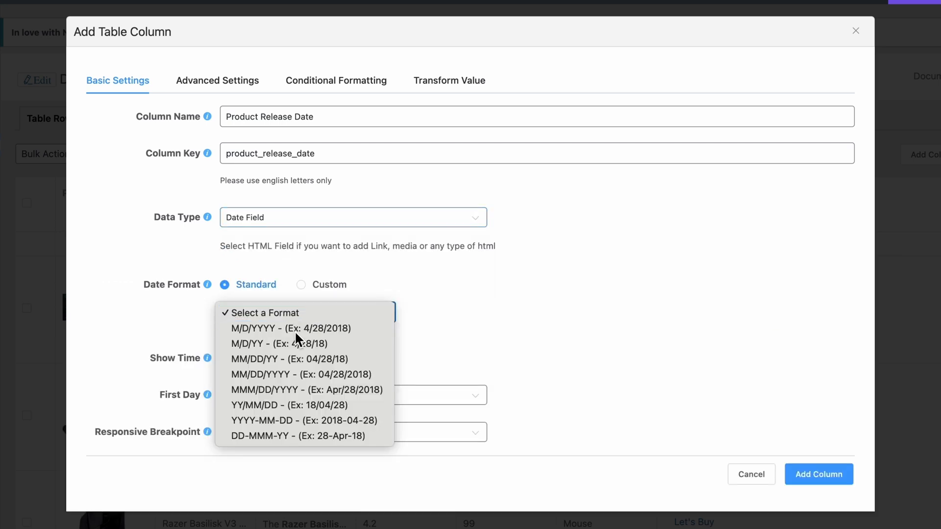
pyautogui.click(290, 328)
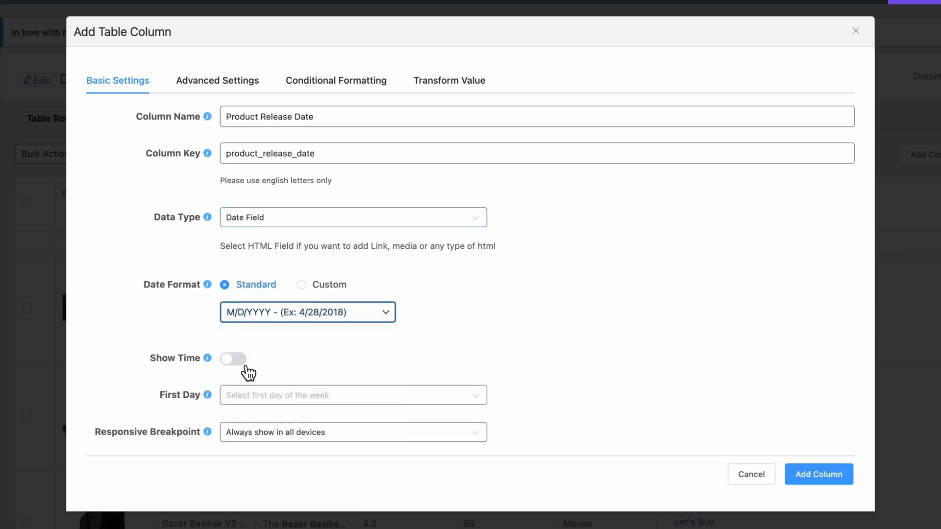
pyautogui.click(233, 359)
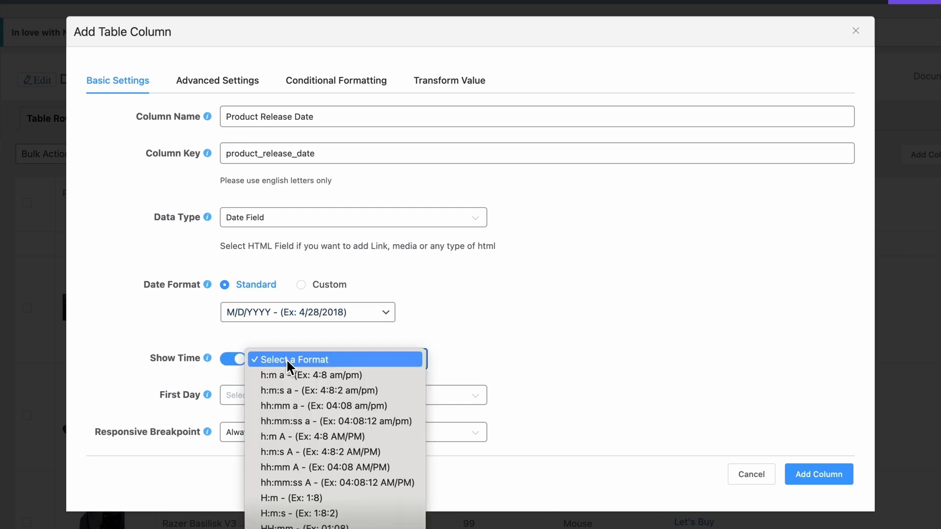
pyautogui.click(353, 395)
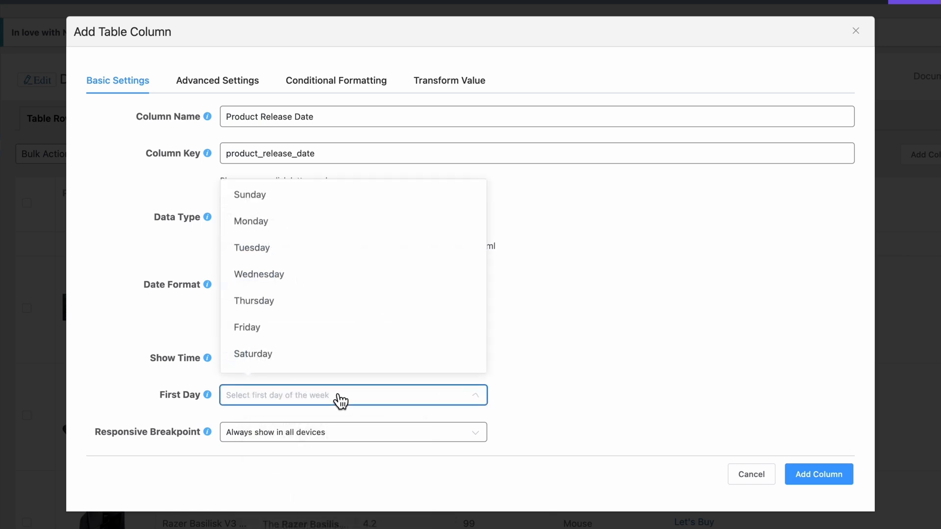
pyautogui.click(250, 220)
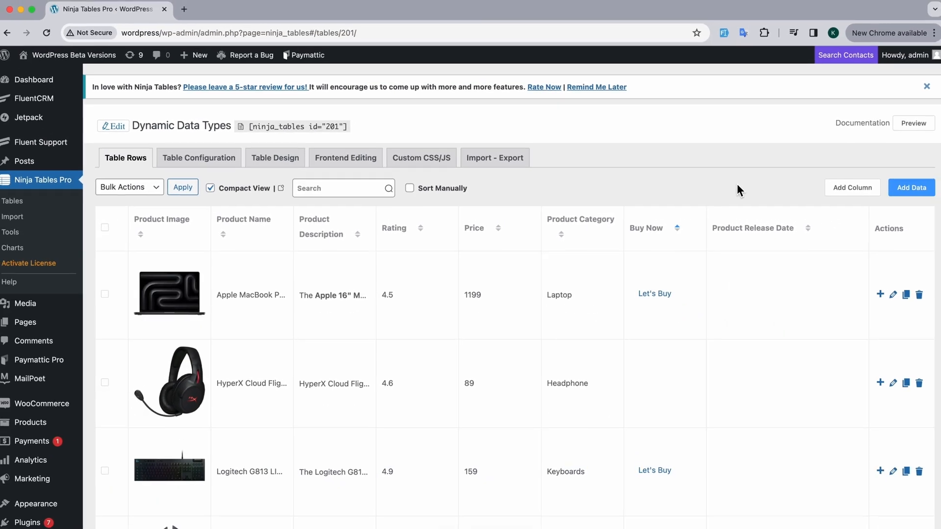
# - Give the HyperX row the startech.com.bd hyperx-cloud-flight headset URL as its Buy Now link
pyautogui.click(892, 383)
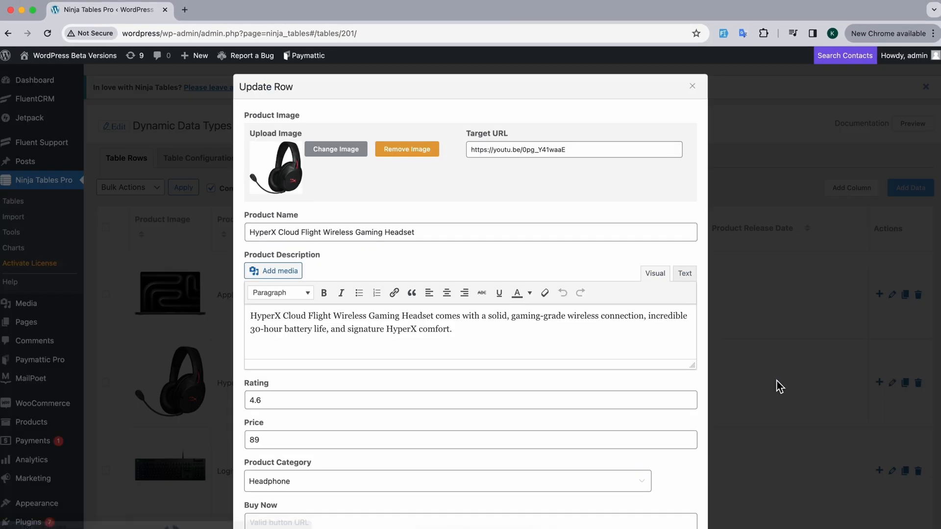
pyautogui.scroll(-3)
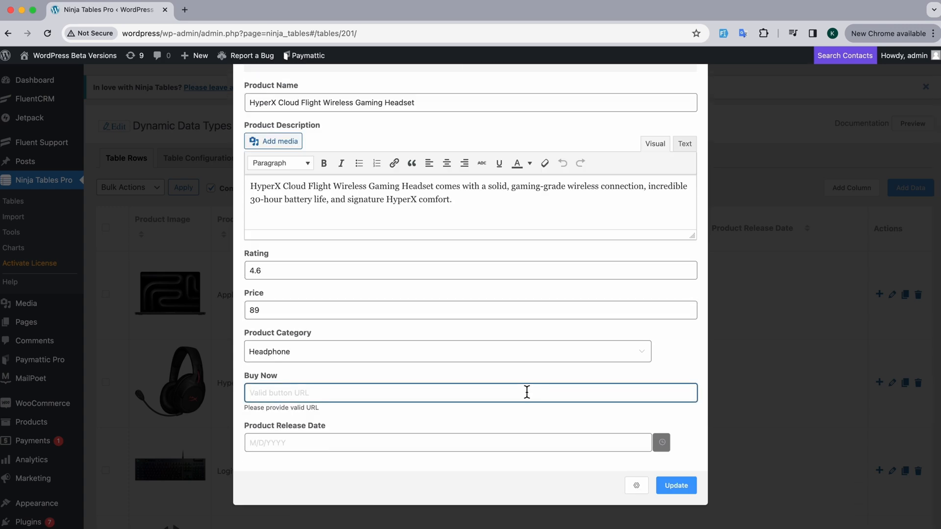
pyautogui.write('https://www.startech.com.bd/hyperx-cloud-flight-wireless-gaming-headset')
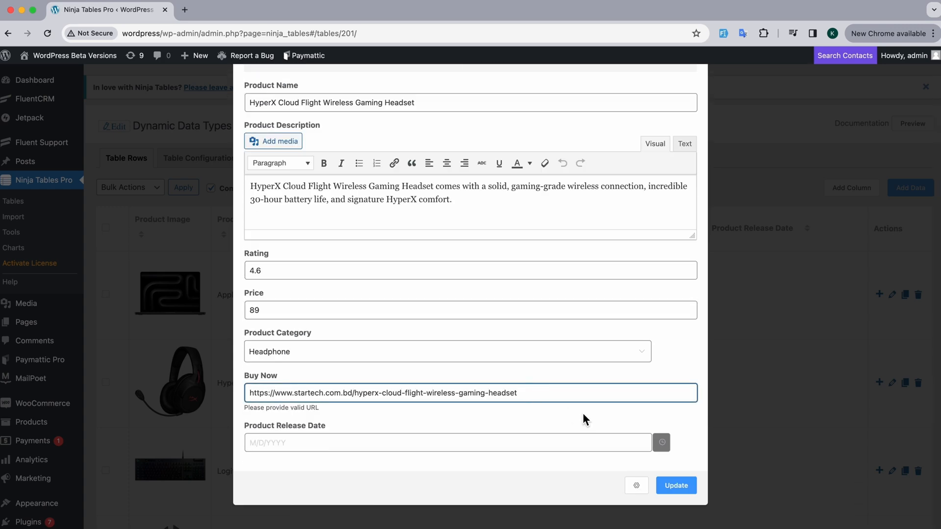
pyautogui.click(675, 485)
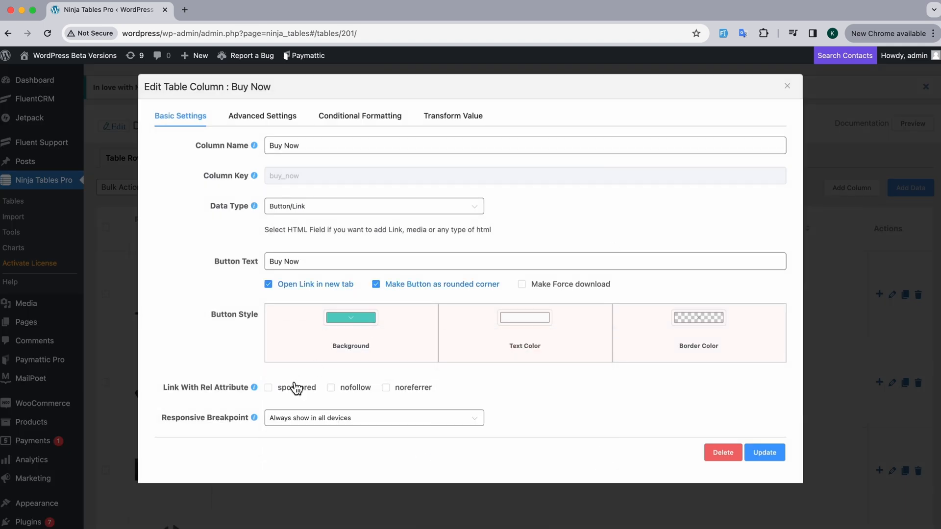
# - Save the teal rounded Buy Now button settings and reorder Product Release Date above Product Category
pyautogui.click(763, 453)
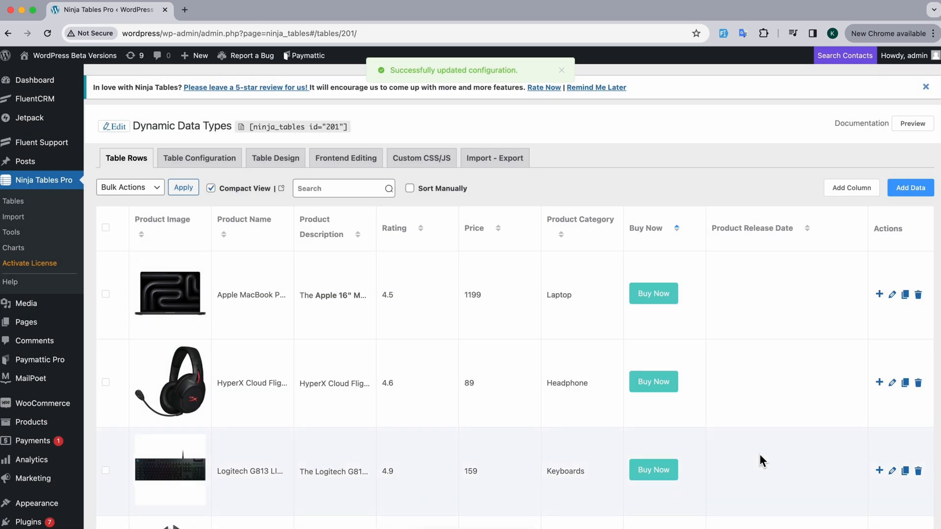
pyautogui.click(199, 158)
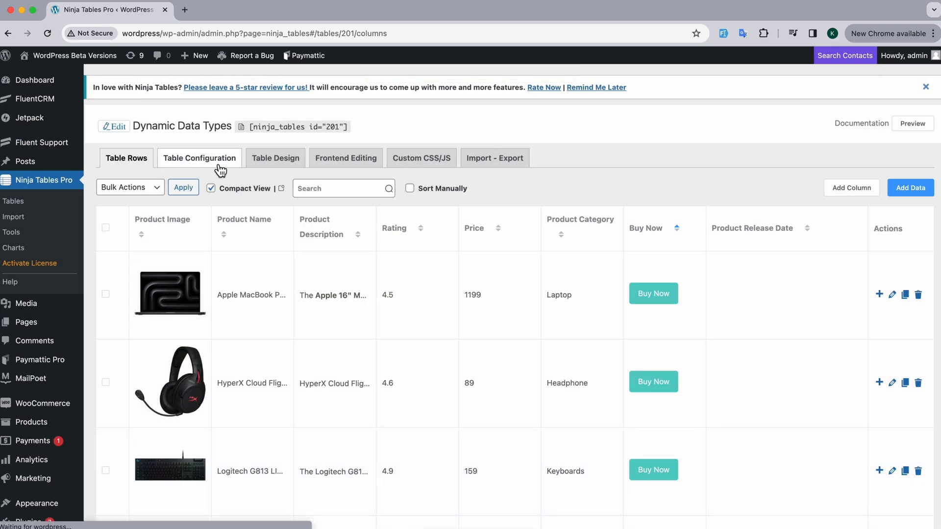
pyautogui.click(199, 158)
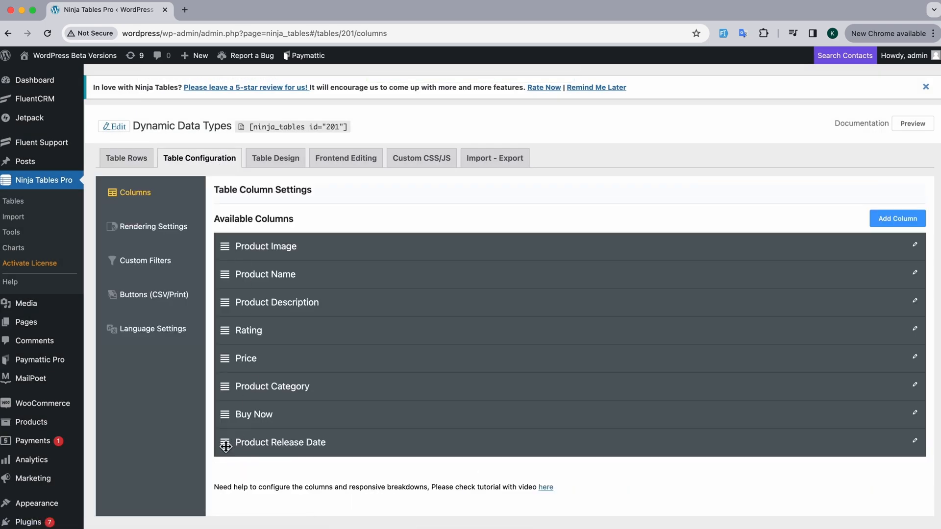
pyautogui.click(127, 158)
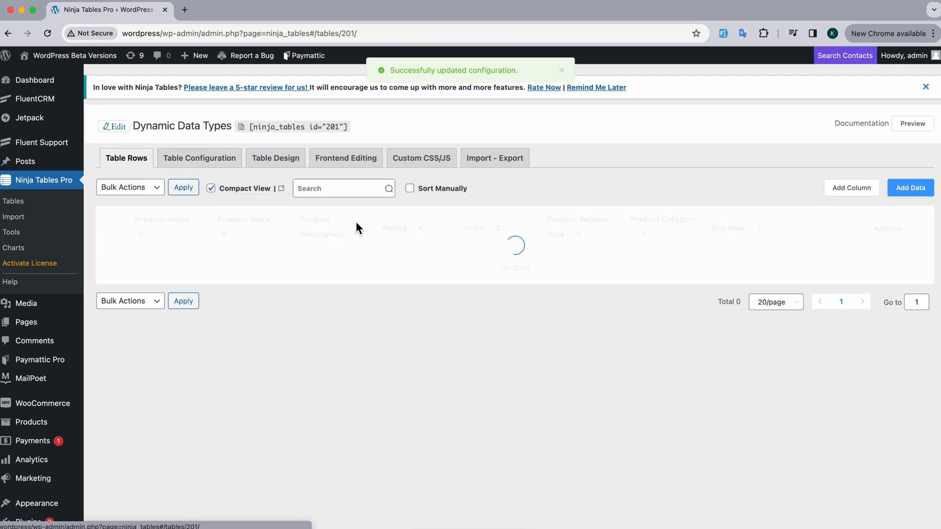
pyautogui.click(274, 157)
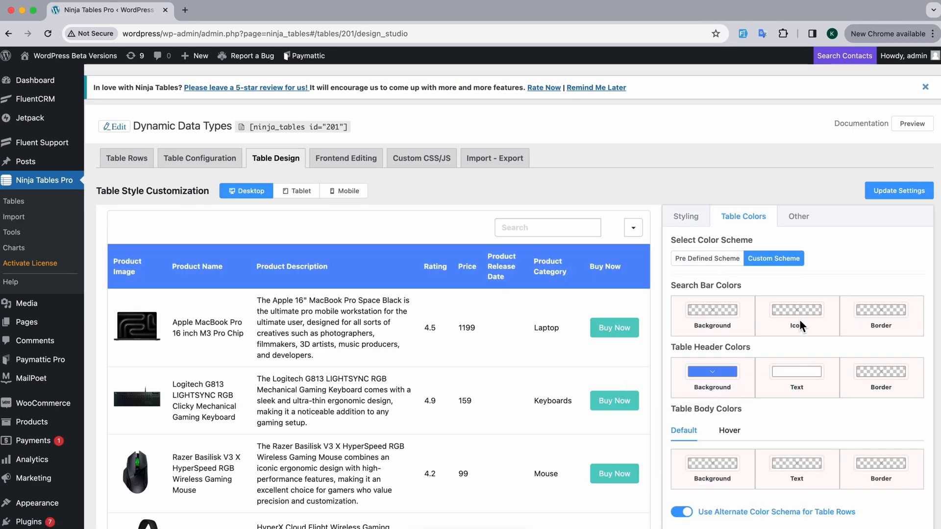
# - Look through the Table Colors custom scheme for the Search Bar Icon colour
pyautogui.scroll(-3)
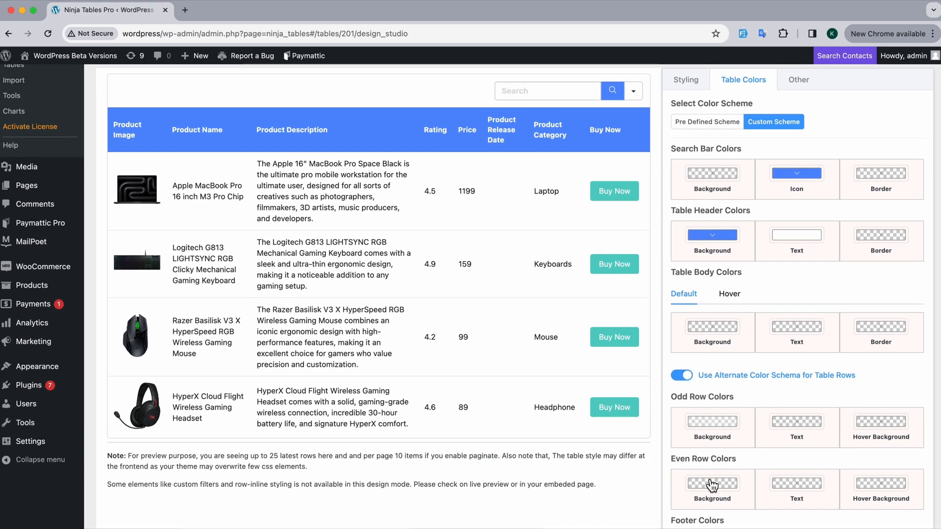
pyautogui.scroll(3)
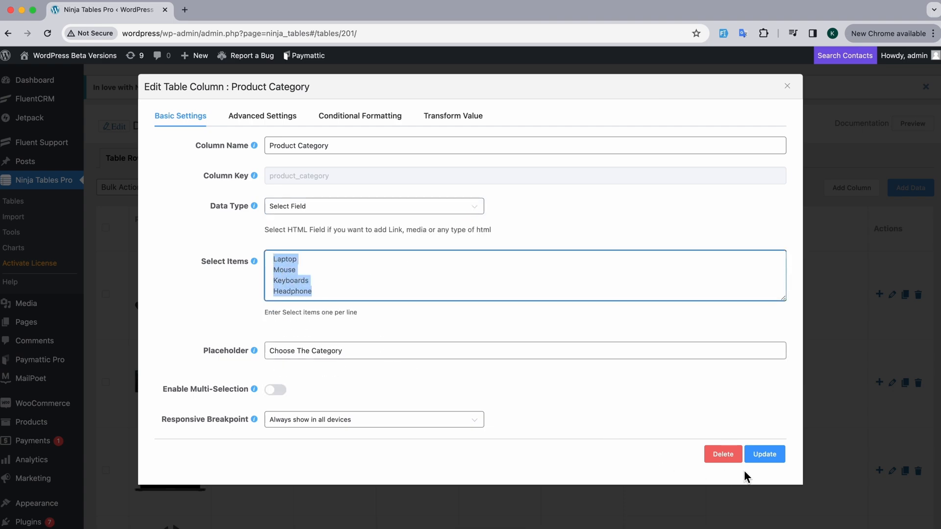
# - Save the Product Category select items (Laptop, Mouse, Keyboards, Headphone) and preview the live table
pyautogui.click(763, 453)
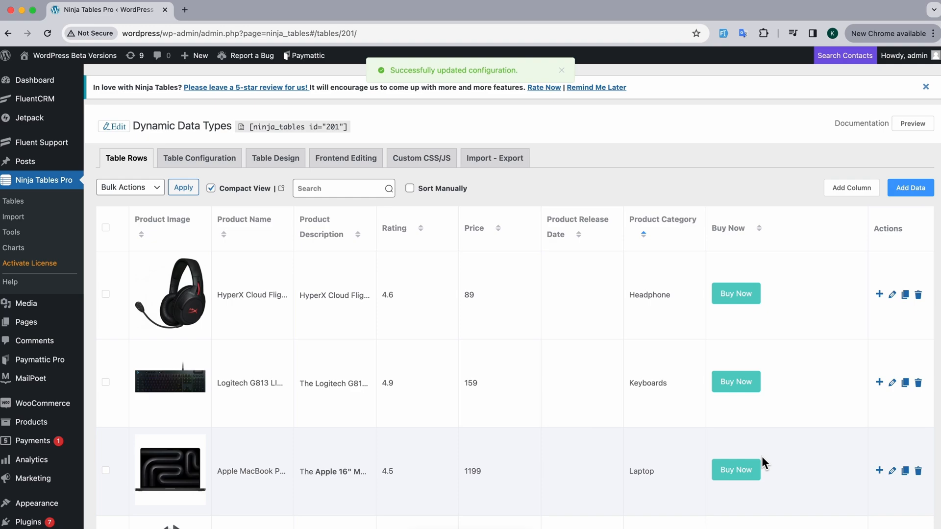
pyautogui.click(911, 123)
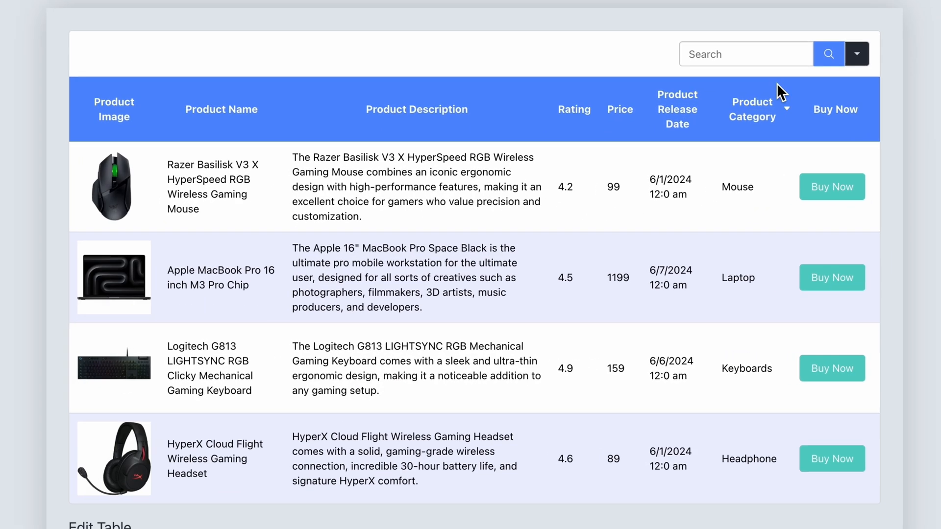
# - Search the live table for 'Headphone' to narrow to the headset row, then clear the search
pyautogui.write('Headphone')
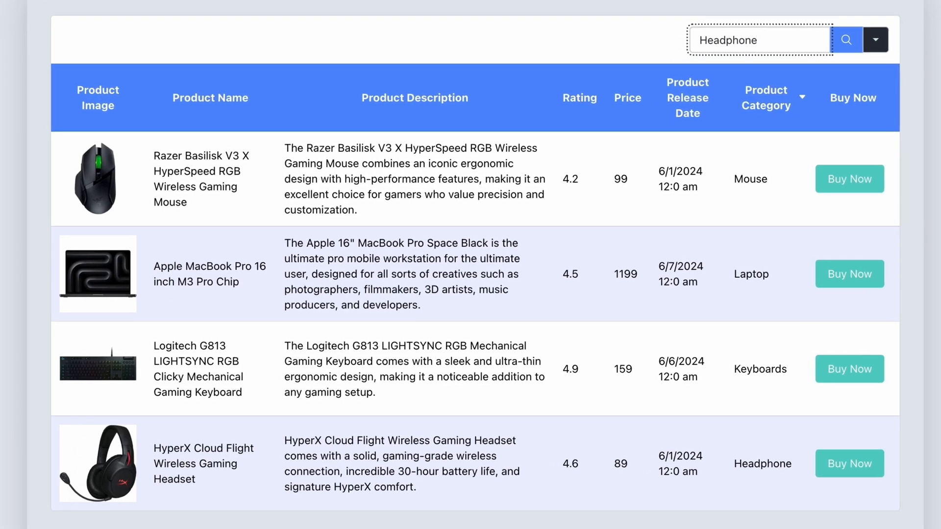
pyautogui.click(846, 39)
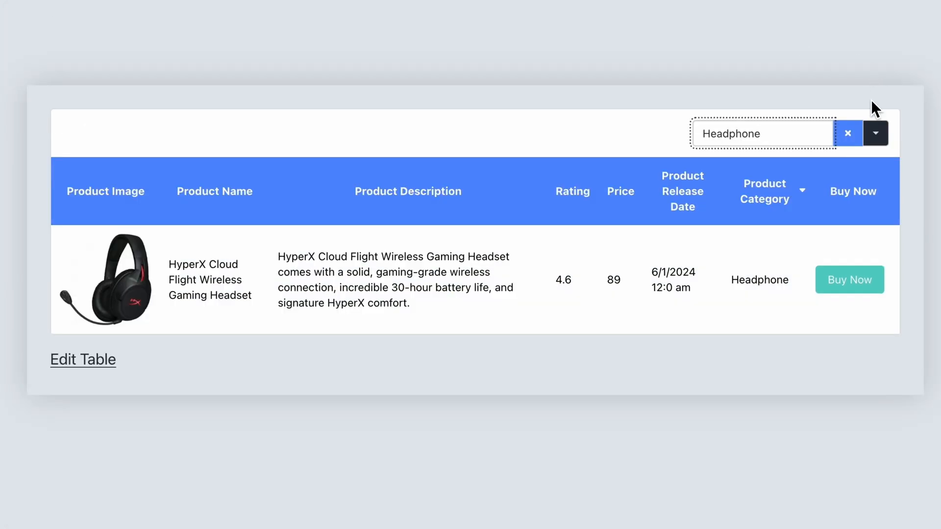
pyautogui.click(847, 133)
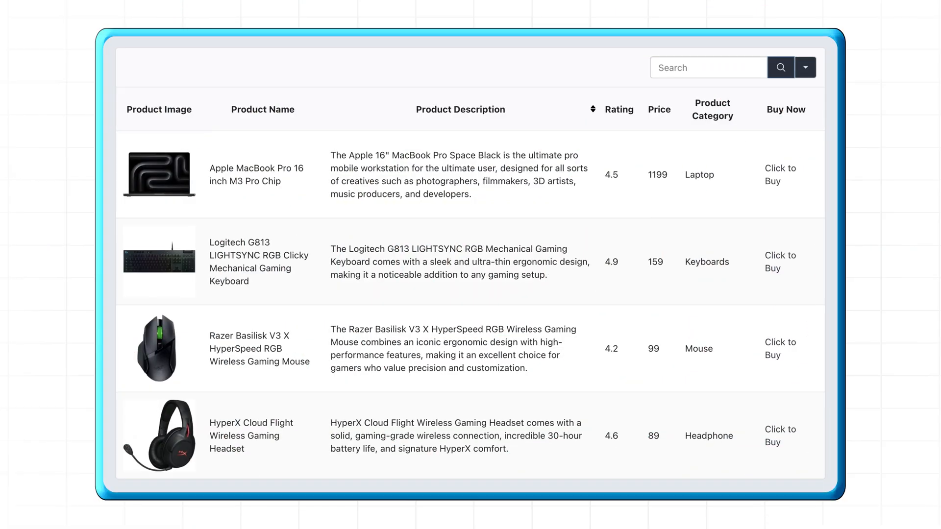